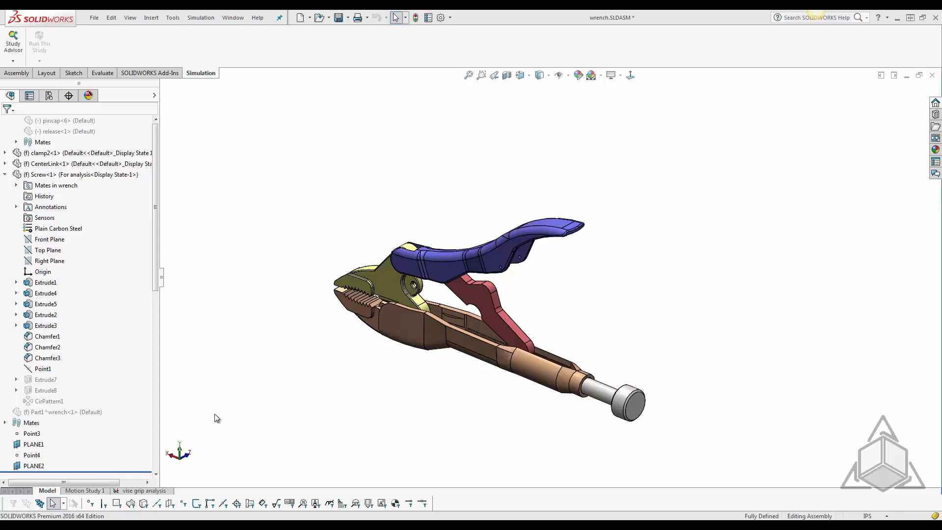
pyautogui.moveTo(212, 408)
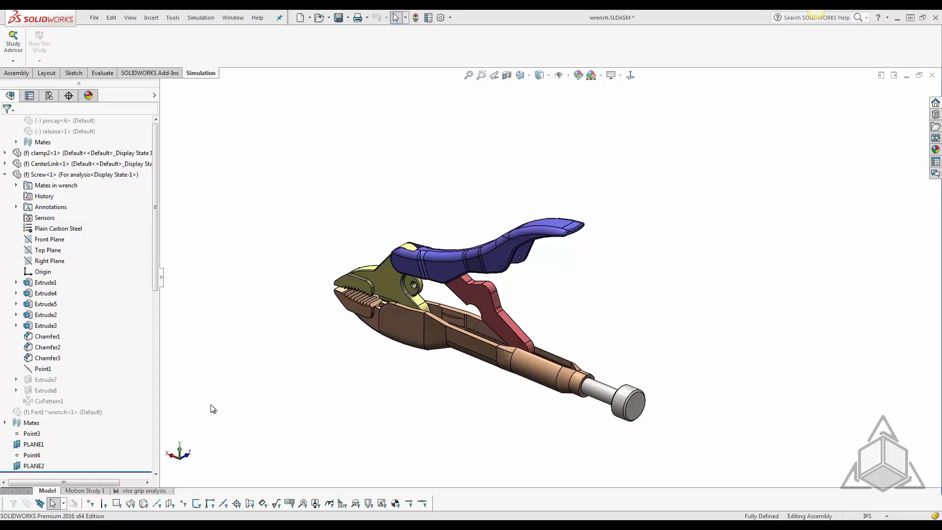
# Switch to the vise grip analysis study tab.
pyautogui.click(68, 97)
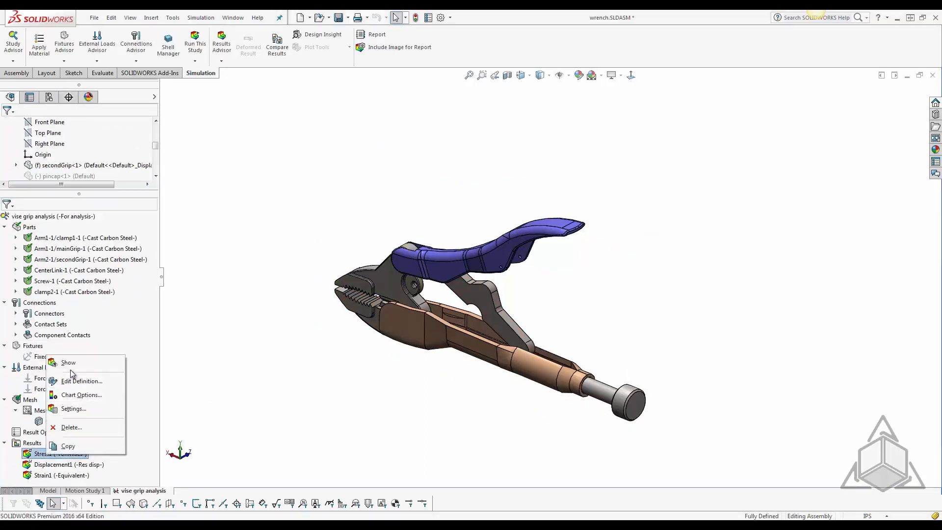
# Show the von Mises Stress1 plot, then return to the assembly model.
pyautogui.click(68, 362)
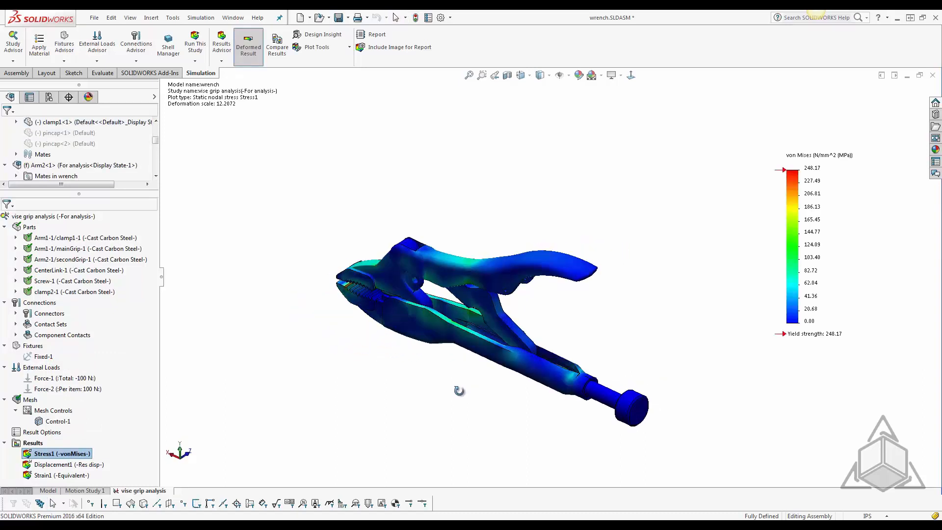
pyautogui.click(48, 490)
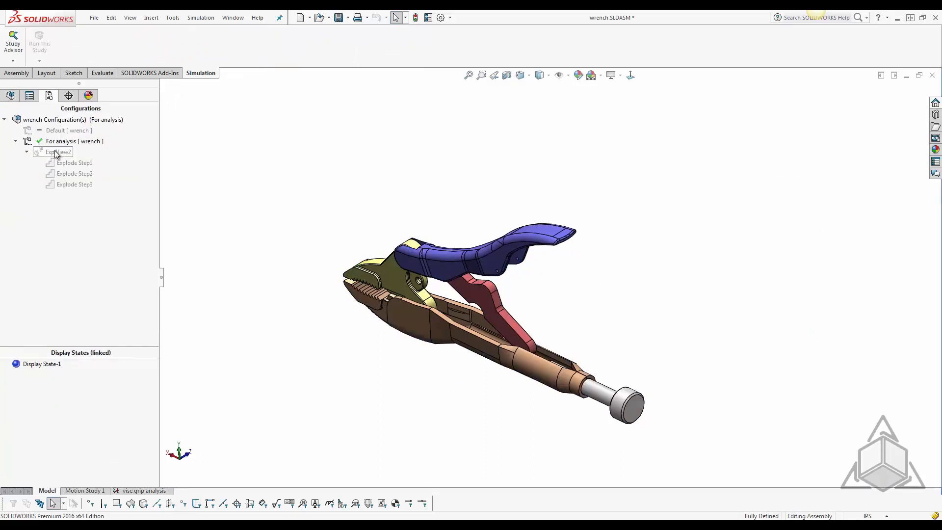
# Activate exploded view ExplView2 and display the Stress1 plot on the separated parts.
pyautogui.doubleClick(58, 151)
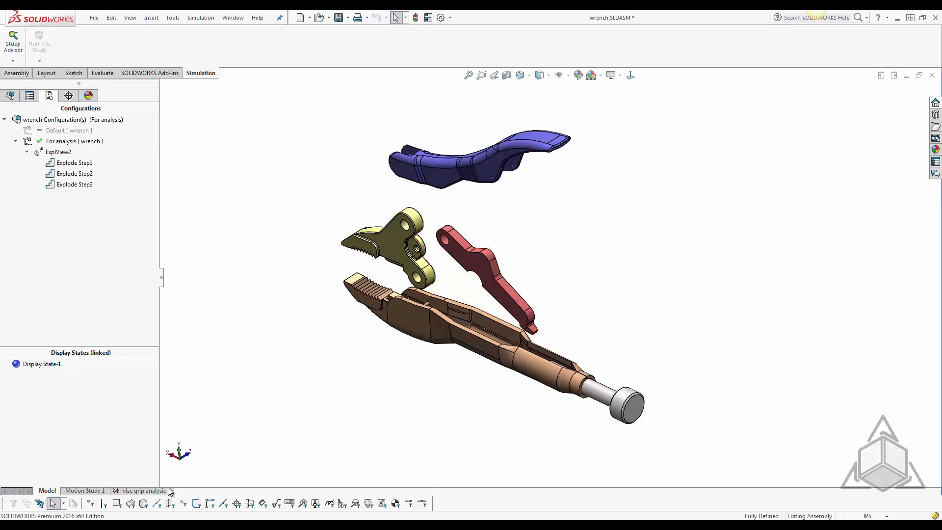
pyautogui.rightClick(58, 453)
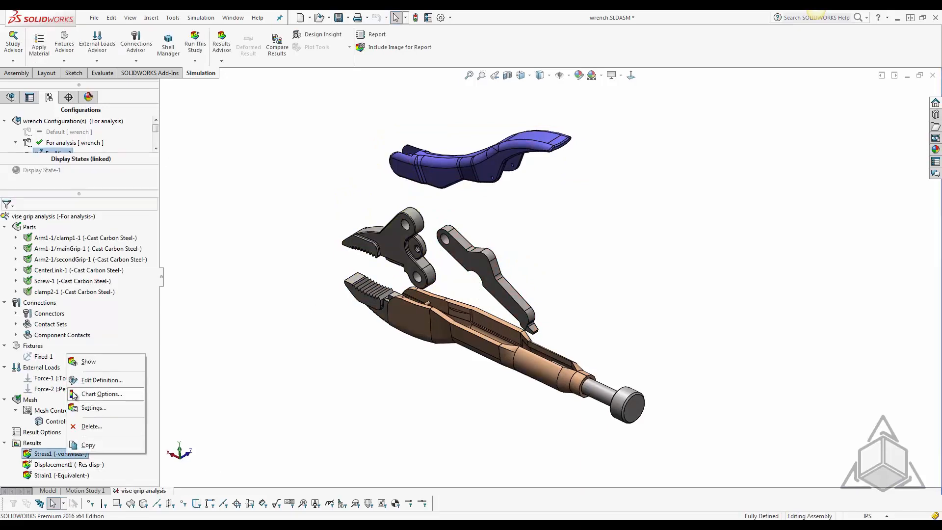
pyautogui.click(88, 361)
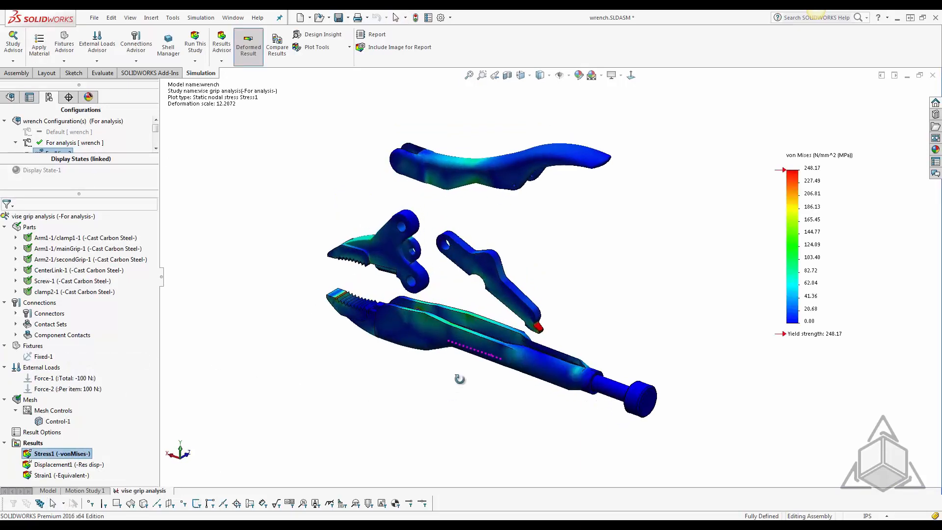
pyautogui.moveTo(459, 380); pyautogui.dragTo(354, 382)
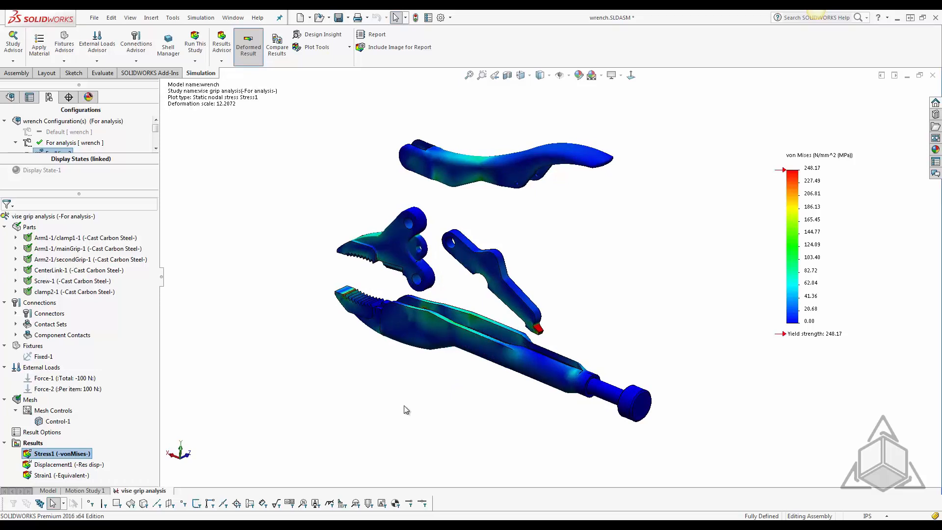
pyautogui.moveTo(834, 175)
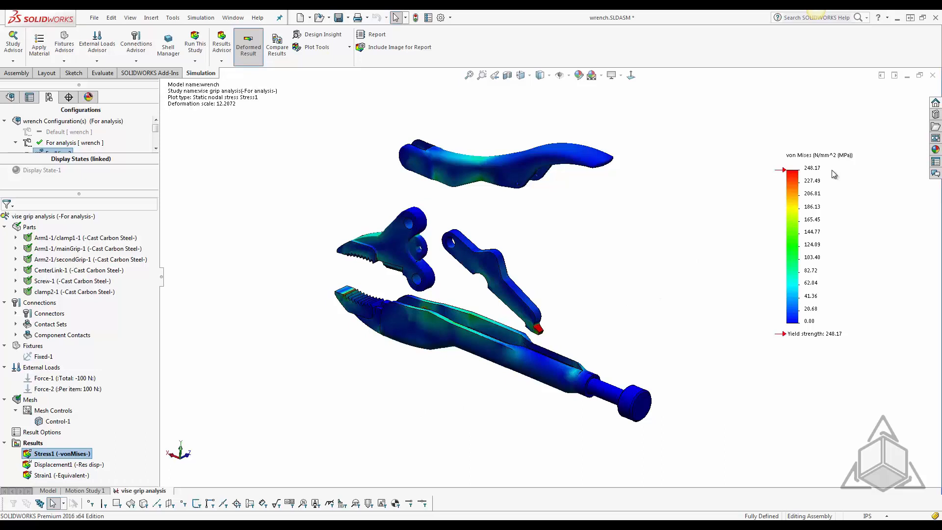
pyautogui.moveTo(853, 289)
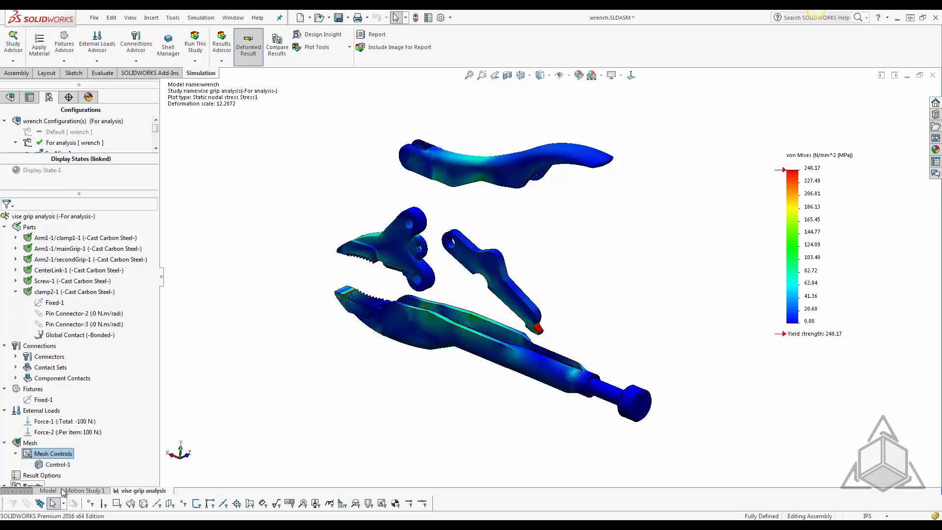
pyautogui.scroll(-3)
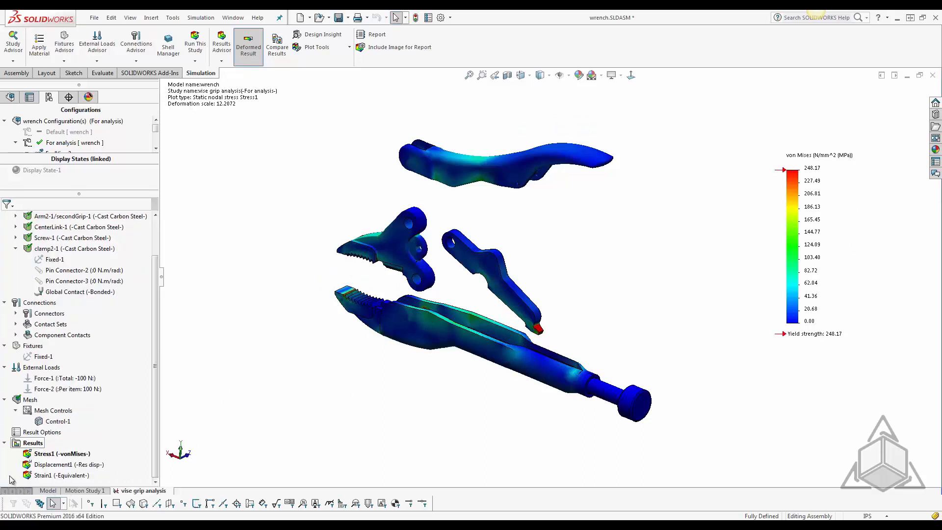
# Limit Stress1 to CenterLink with the legend range taken from shown parts only.
pyautogui.rightClick(57, 453)
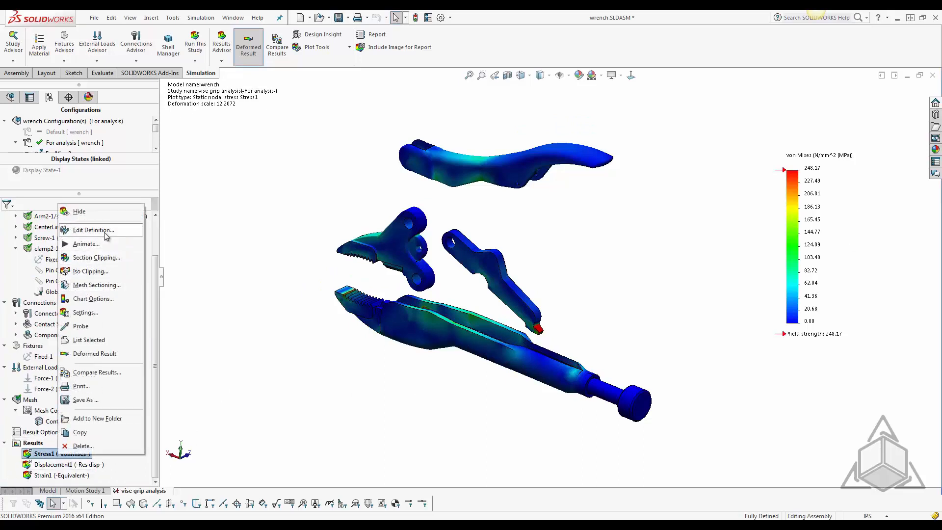
pyautogui.click(93, 229)
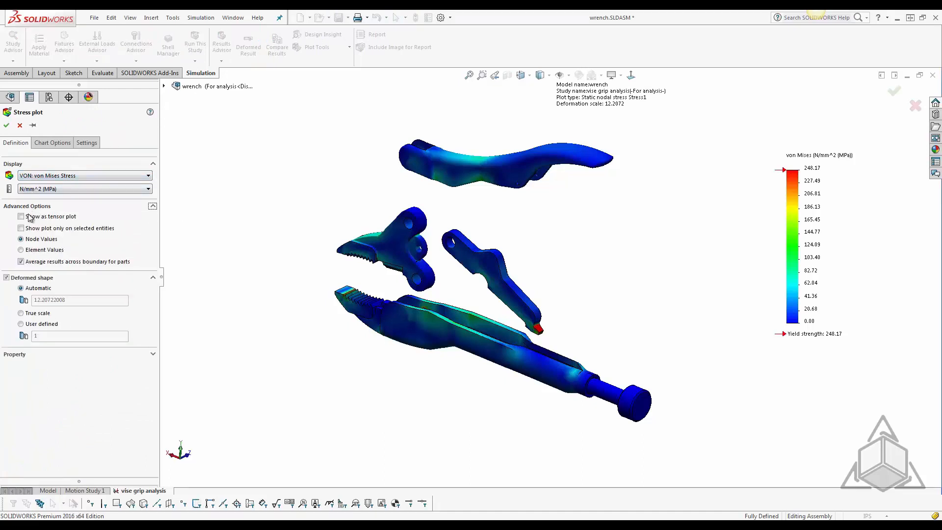
pyautogui.click(21, 227)
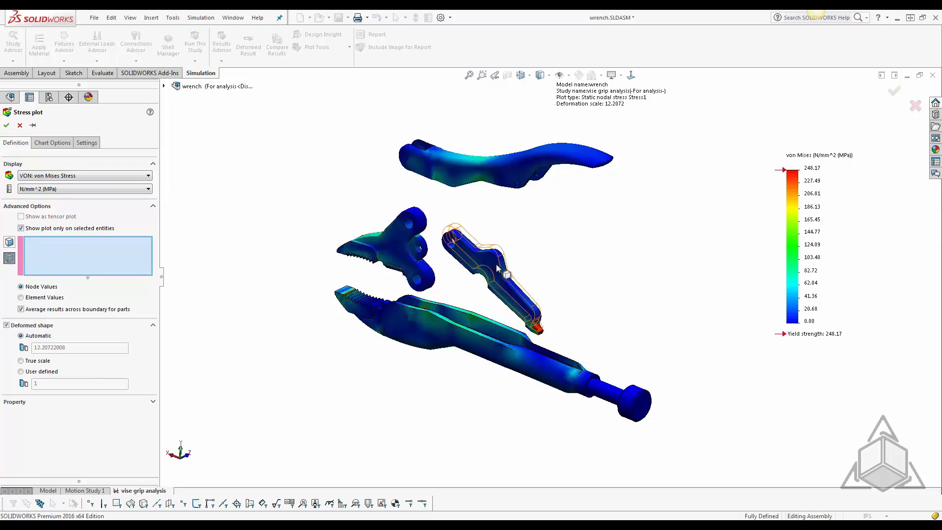
pyautogui.click(506, 274)
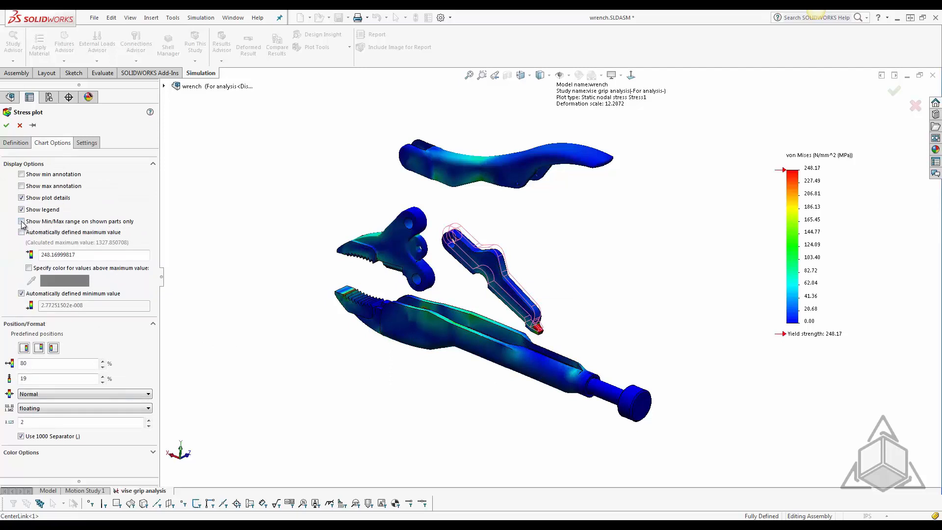
pyautogui.click(22, 220)
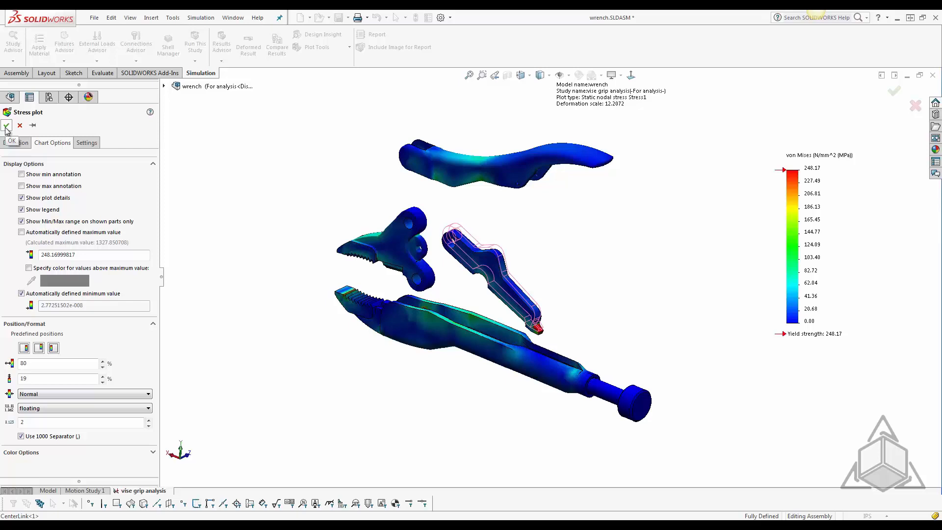
pyautogui.click(6, 125)
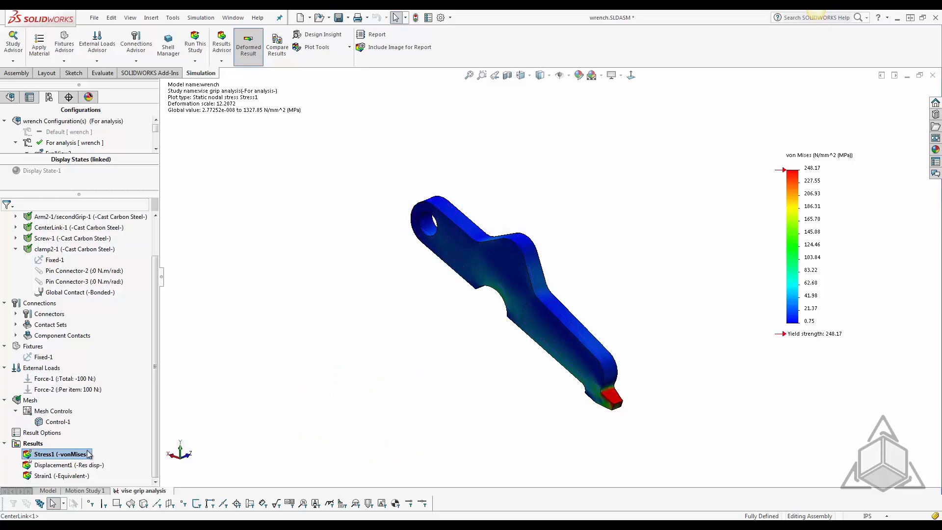
pyautogui.rightClick(53, 464)
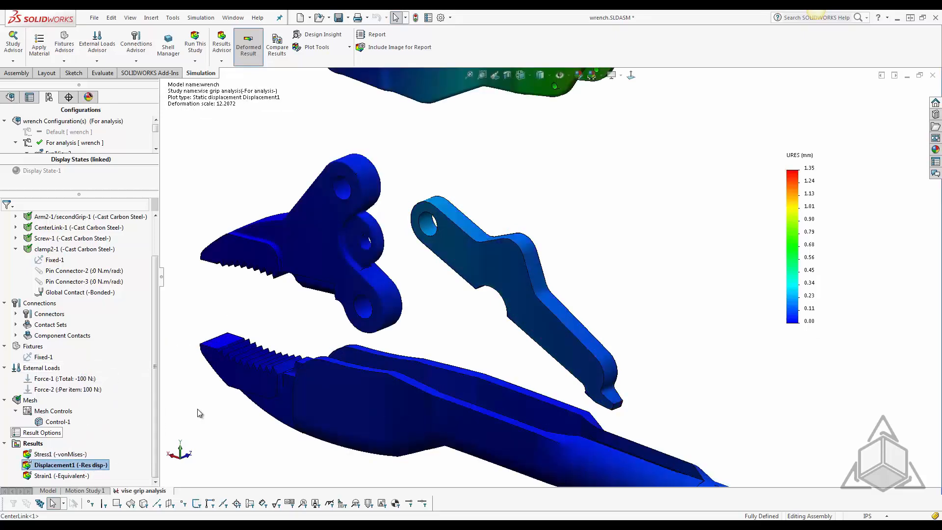
# Edit Displacement1 to plot only on the clamp2 jaw, giving a 0–0.06 mm legend.
pyautogui.rightClick(66, 465)
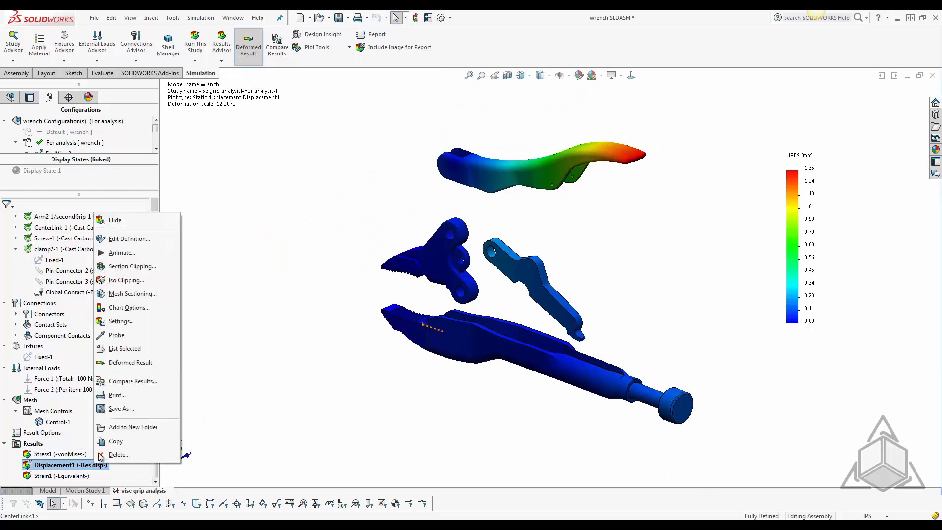
pyautogui.click(129, 239)
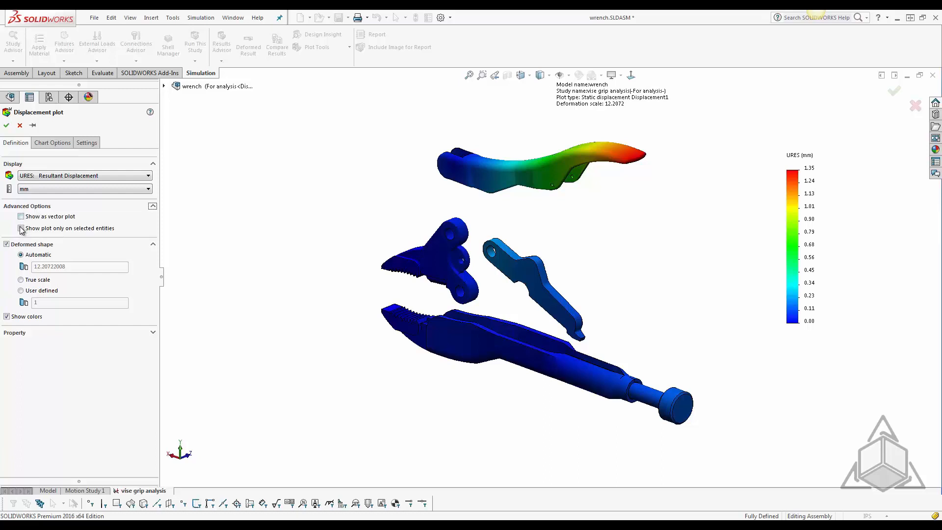
pyautogui.click(21, 228)
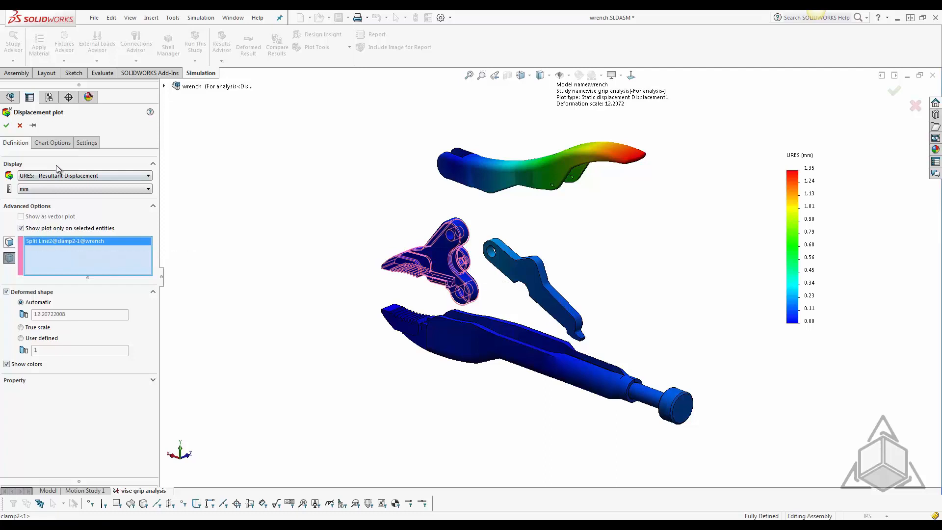
pyautogui.click(51, 143)
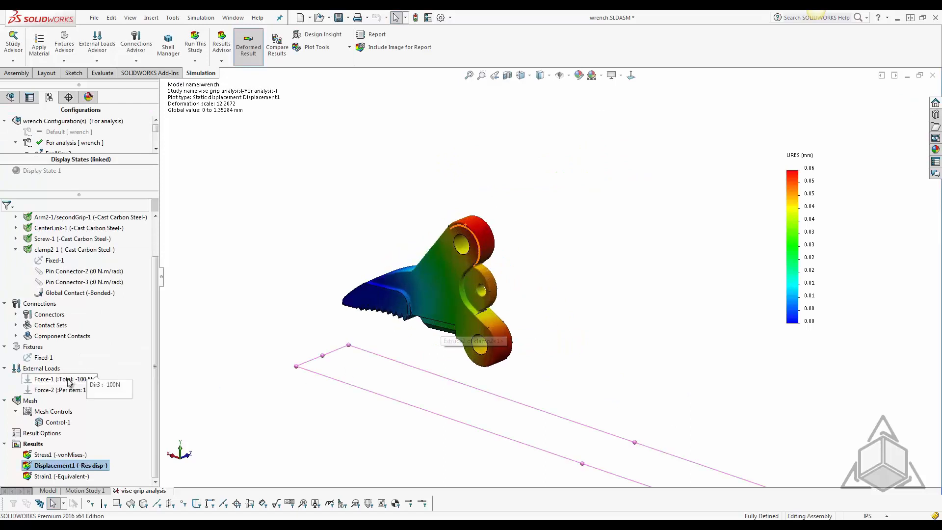
# Animate the clamp2 Displacement1 plot, then stop the playback.
pyautogui.rightClick(70, 465)
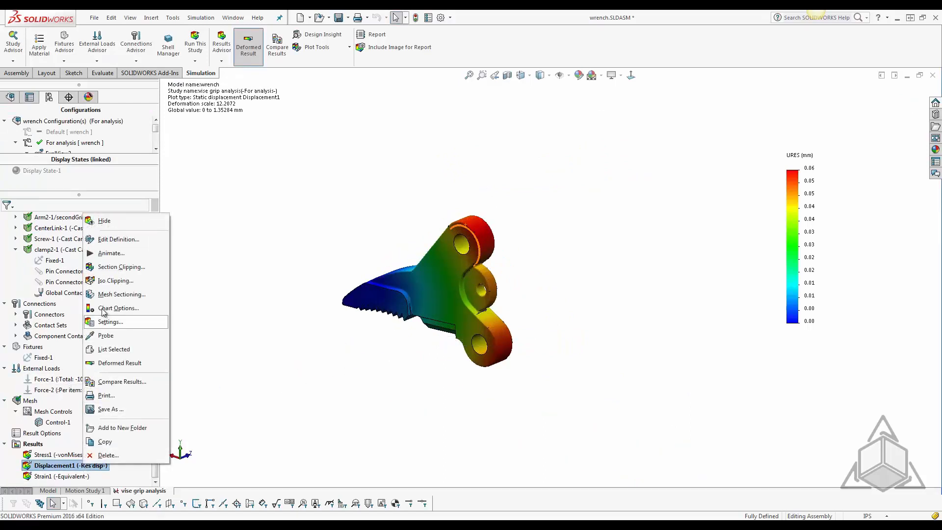
pyautogui.moveTo(111, 253)
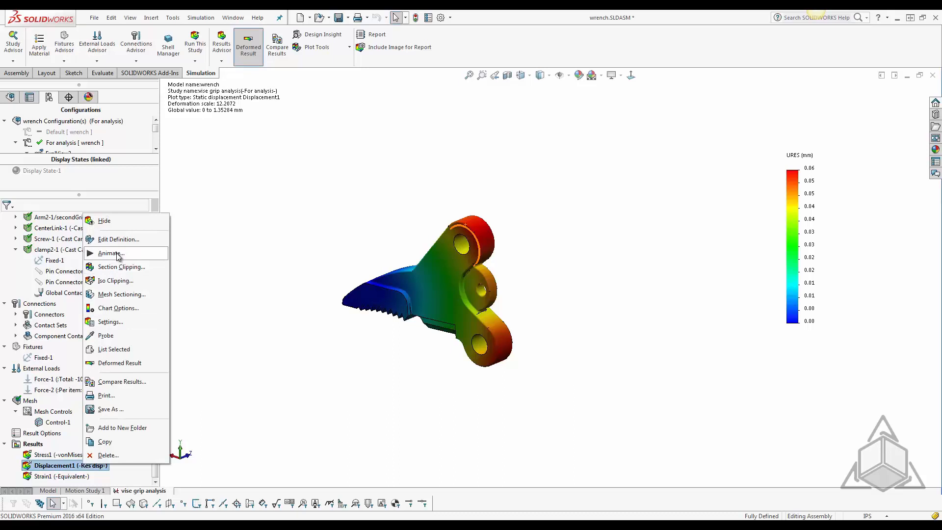
pyautogui.click(110, 253)
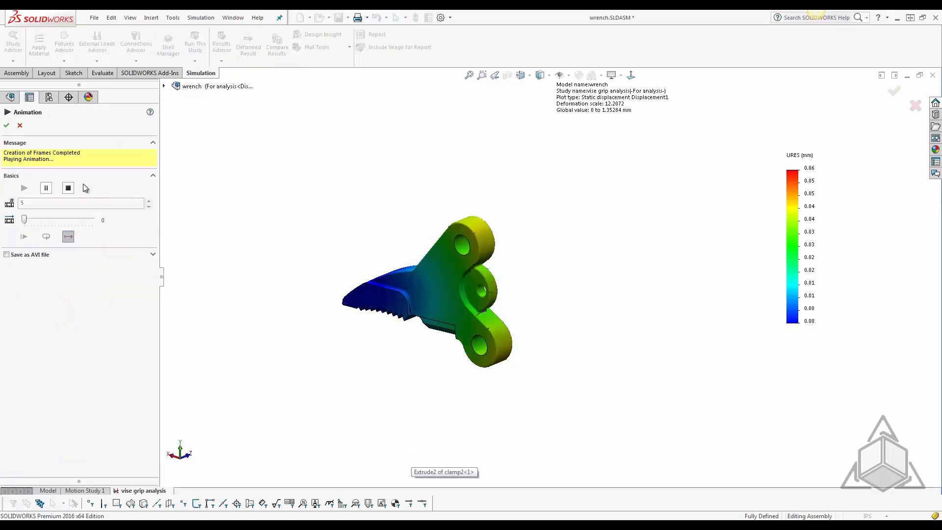
pyautogui.click(68, 188)
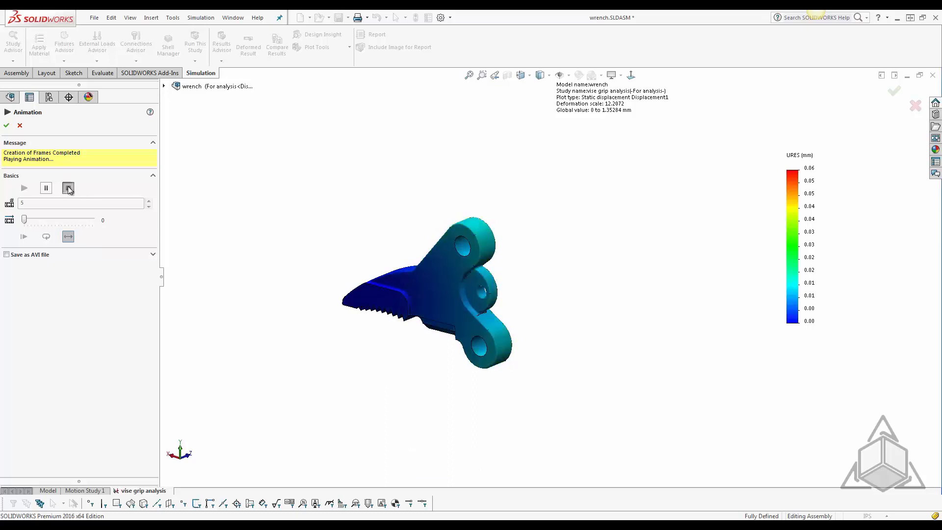
pyautogui.click(68, 187)
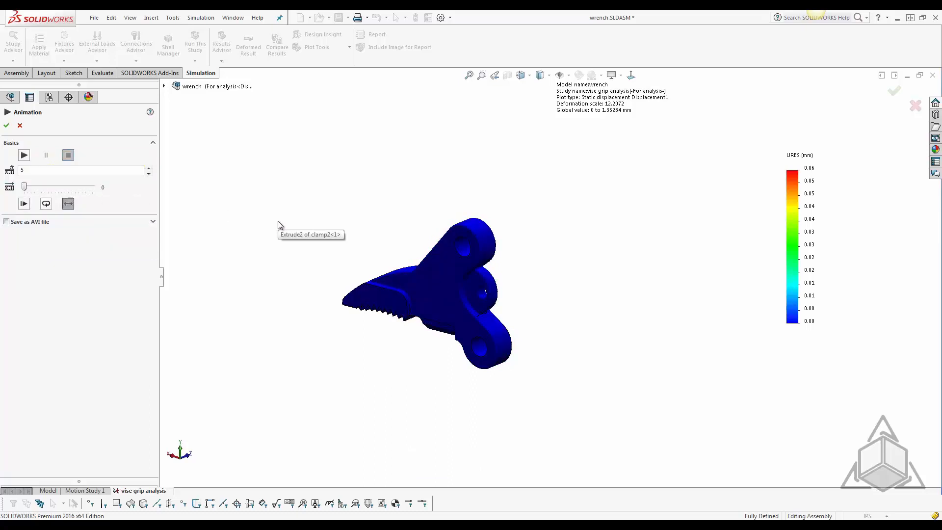